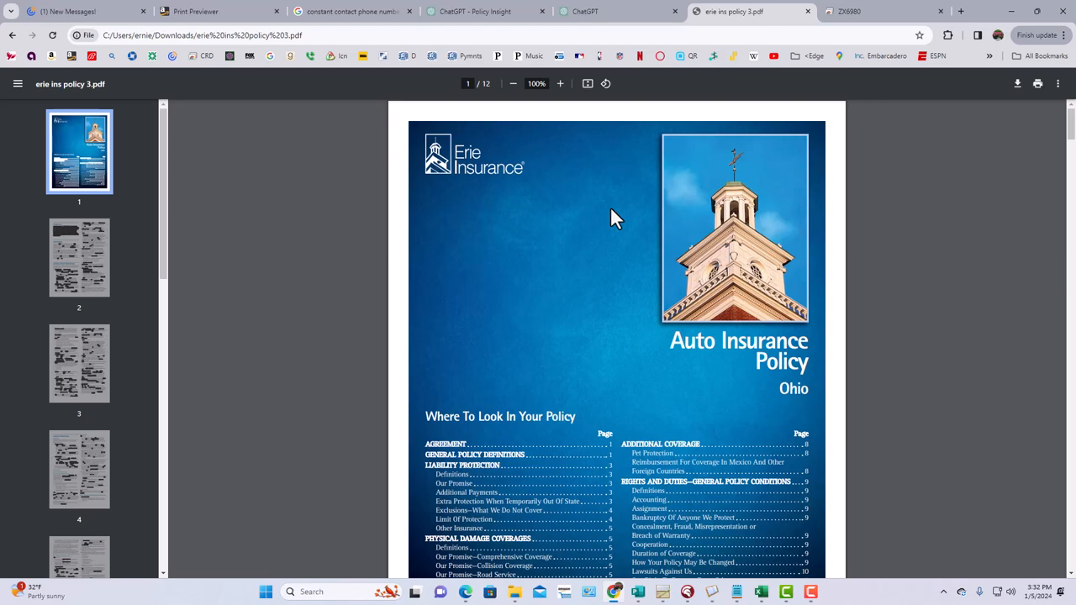
# Switch to the blank ChatGPT chat and bring up the attach-file picker.
pyautogui.click(584, 12)
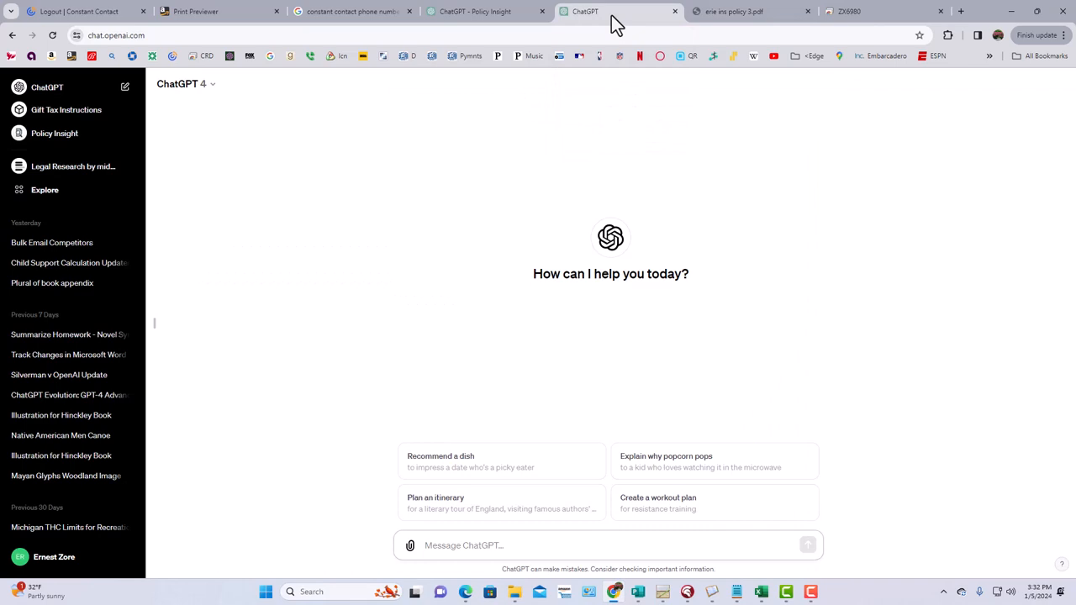
pyautogui.moveTo(914, 572)
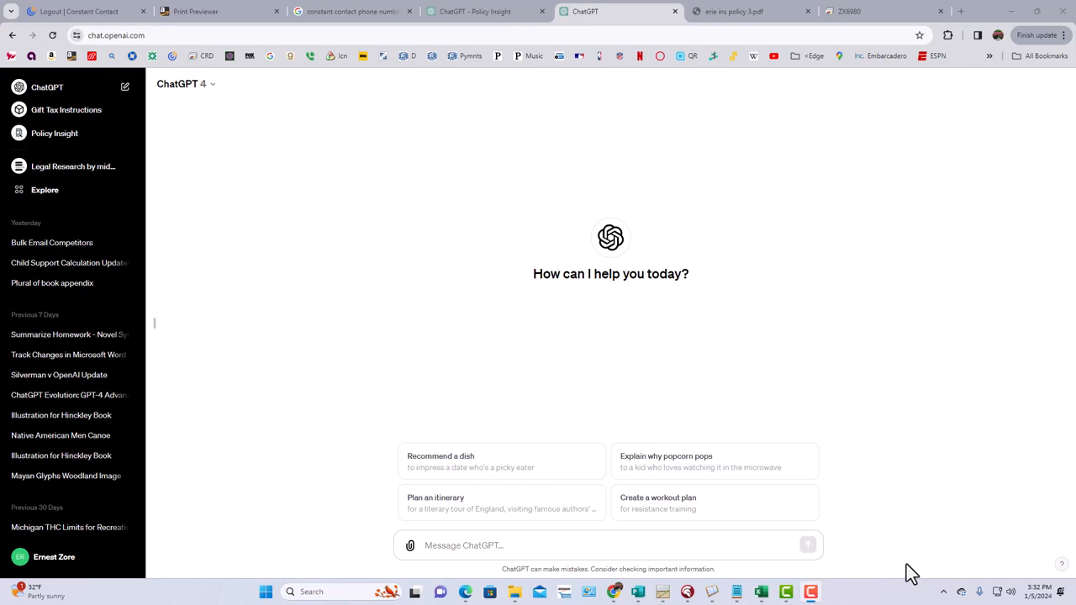
pyautogui.click(409, 546)
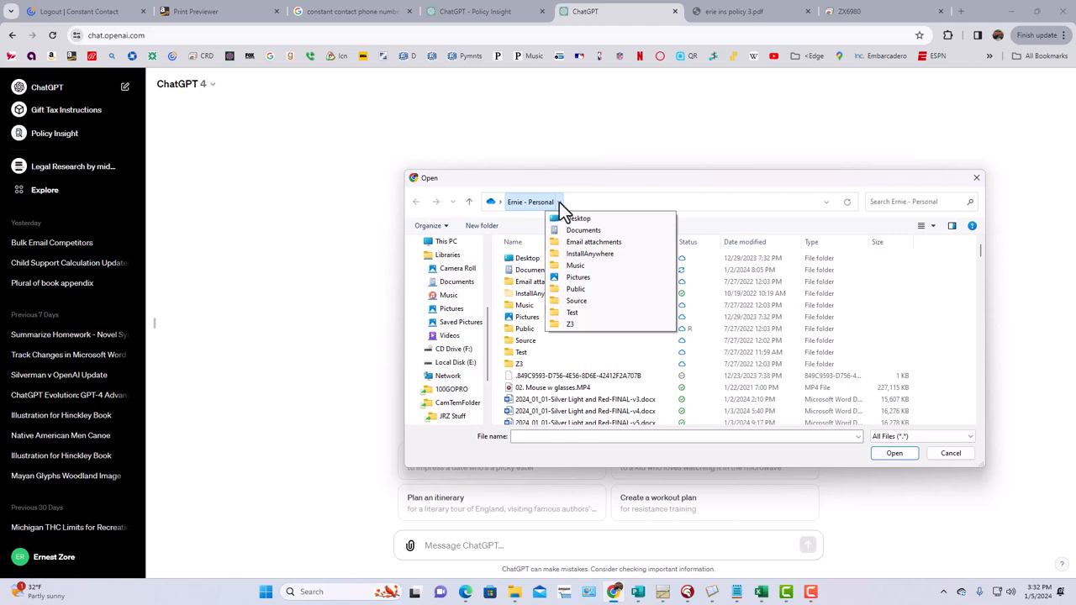
# Browse from Documents to the Users folder on networked computer c27.
pyautogui.click(583, 229)
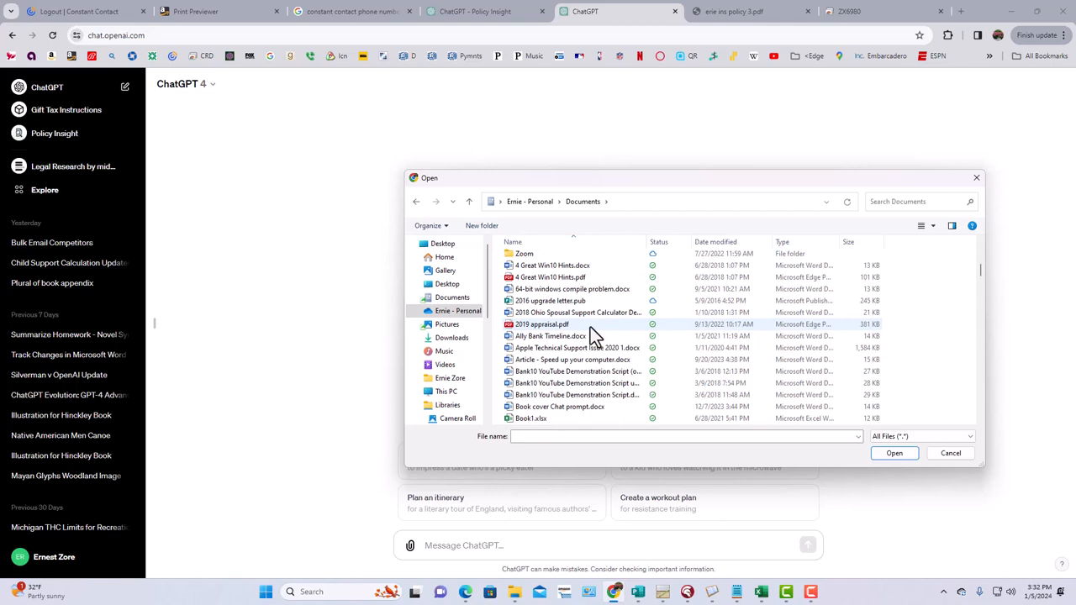
pyautogui.scroll(-3)
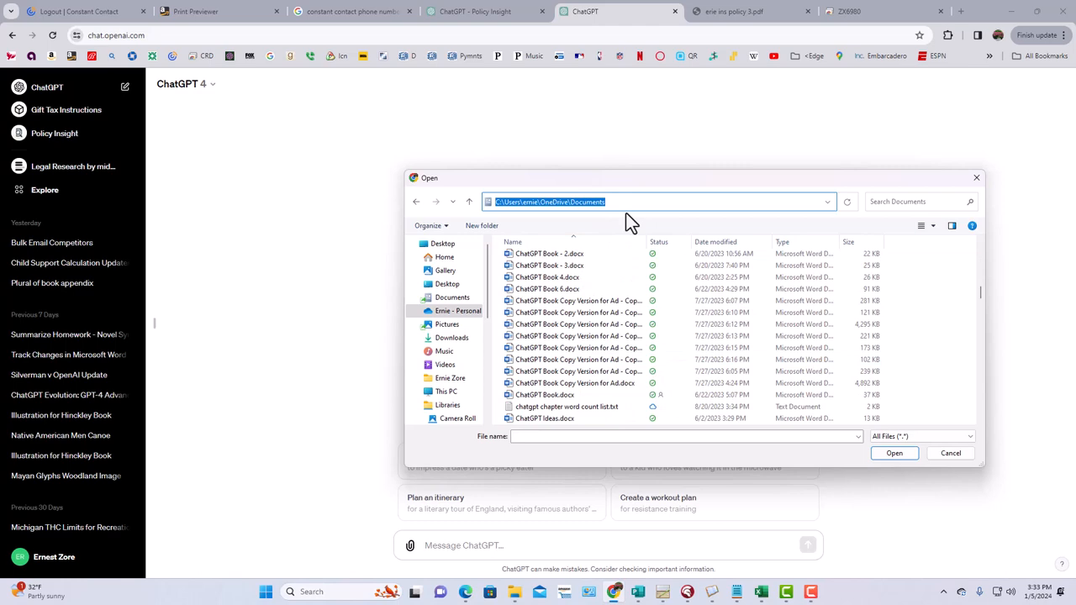
pyautogui.scroll(-3)
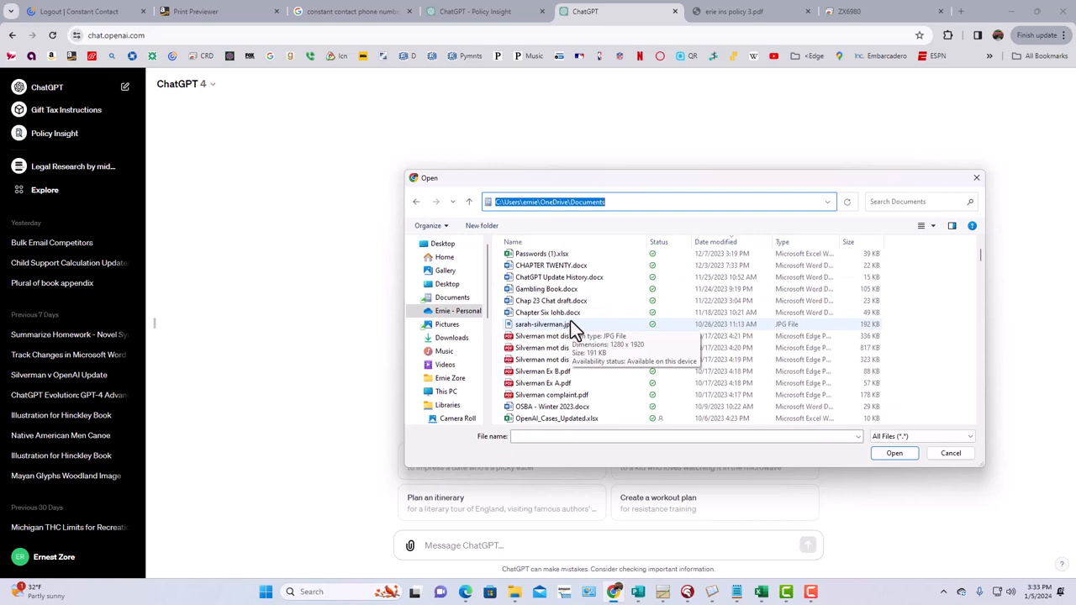
pyautogui.click(827, 202)
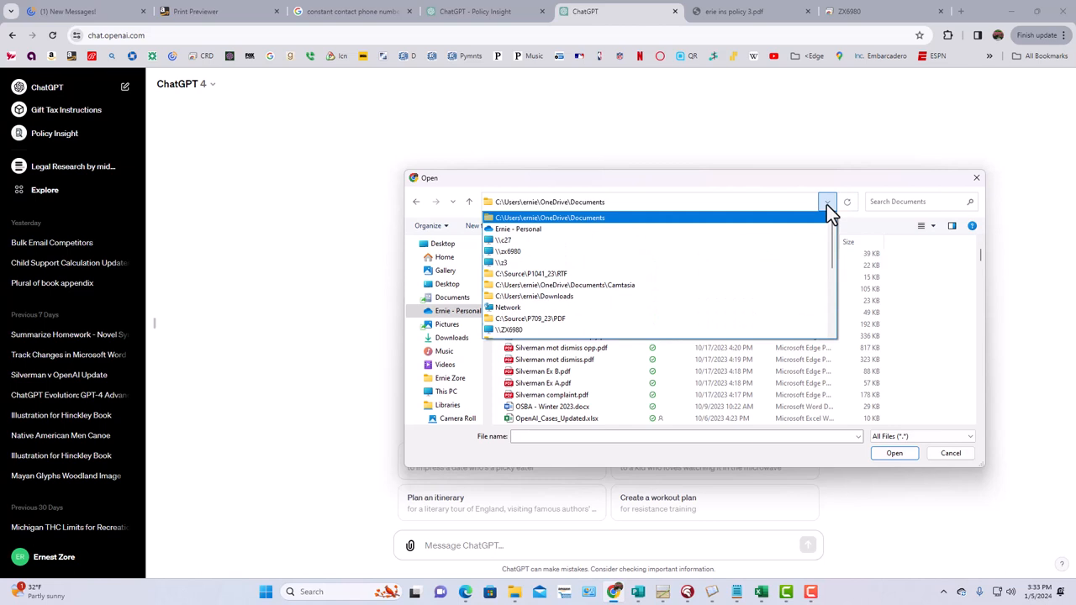
pyautogui.click(504, 240)
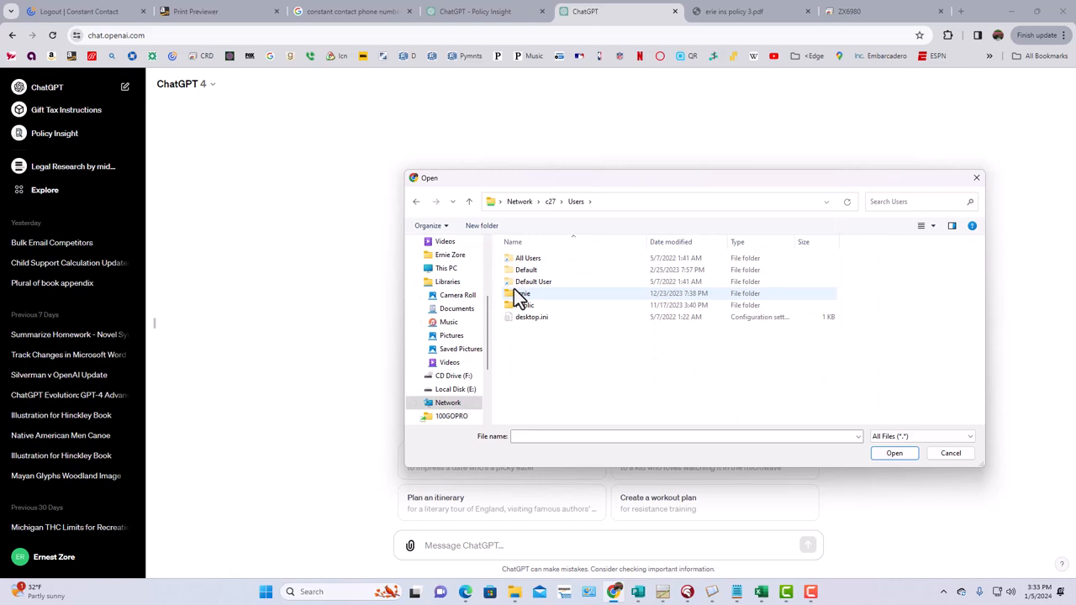
# Open the user folder and attach 'erie ins policy 3.pdf' to the message.
pyautogui.doubleClick(522, 293)
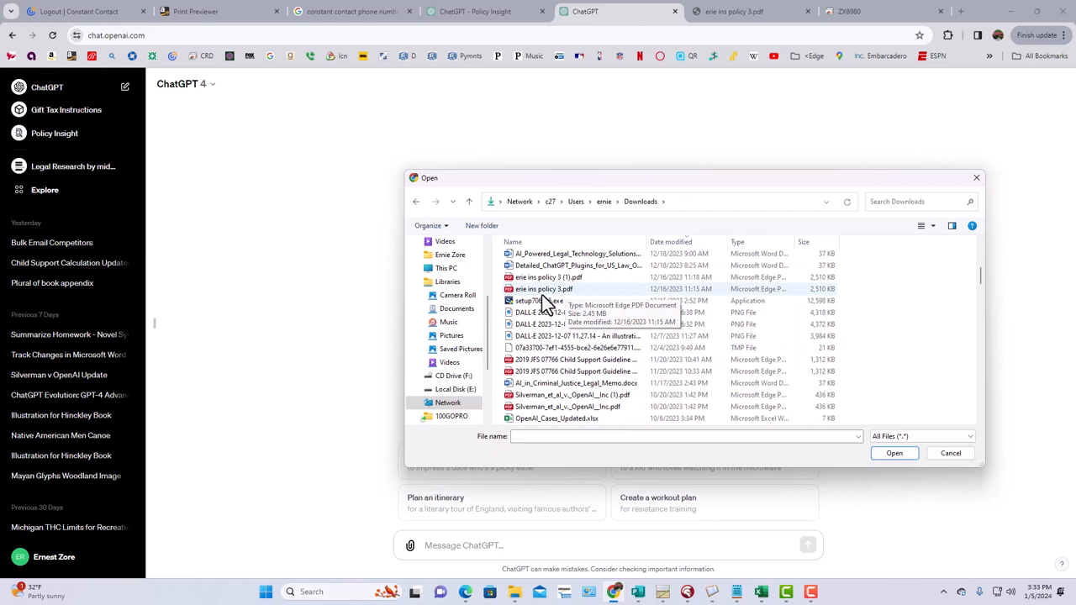
pyautogui.click(541, 288)
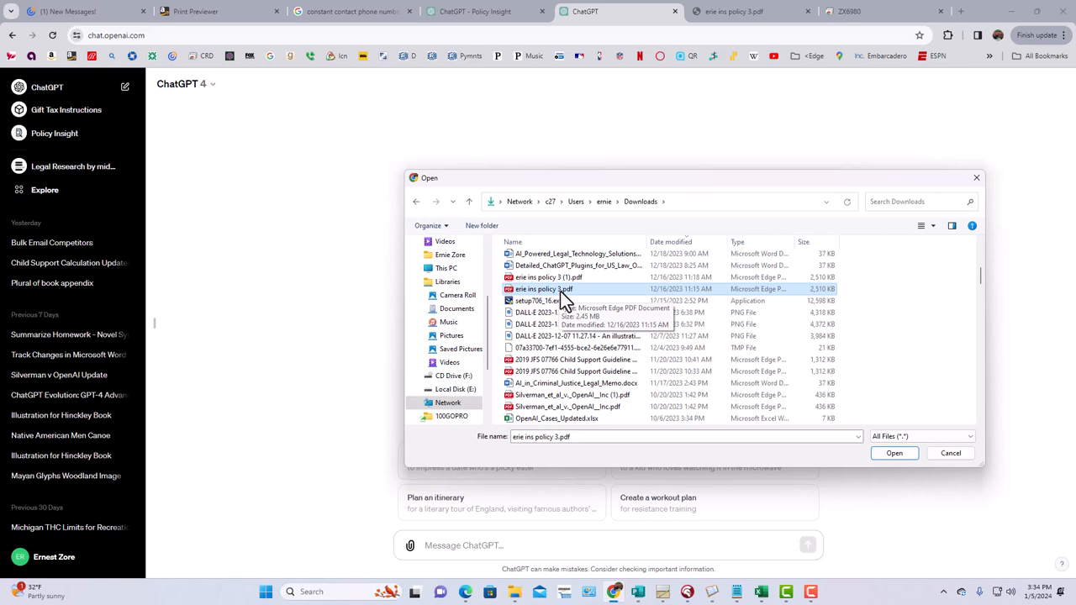
pyautogui.click(894, 454)
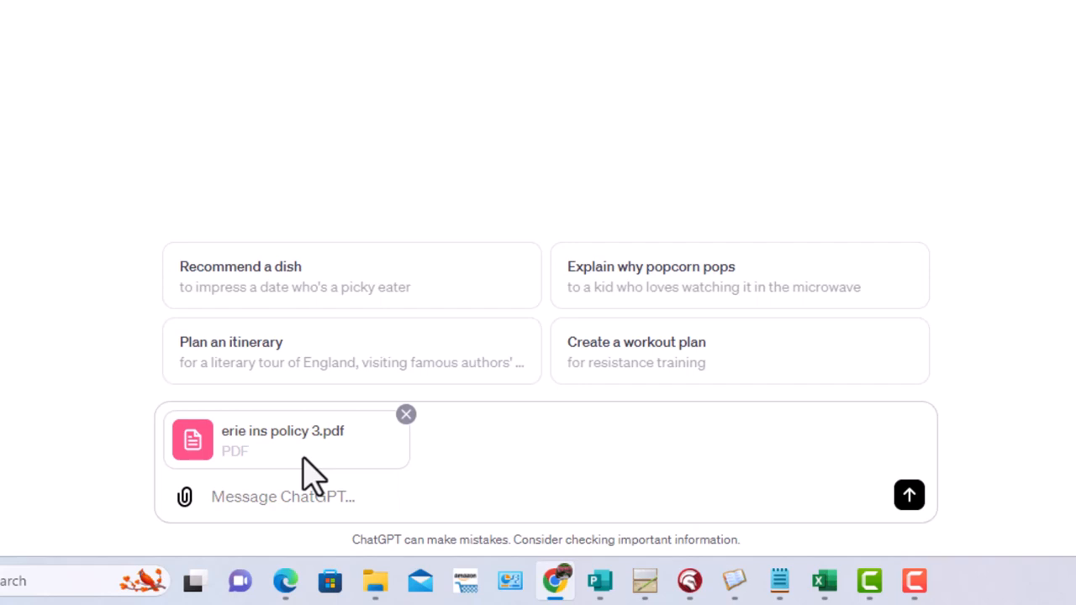
pyautogui.moveTo(402, 183)
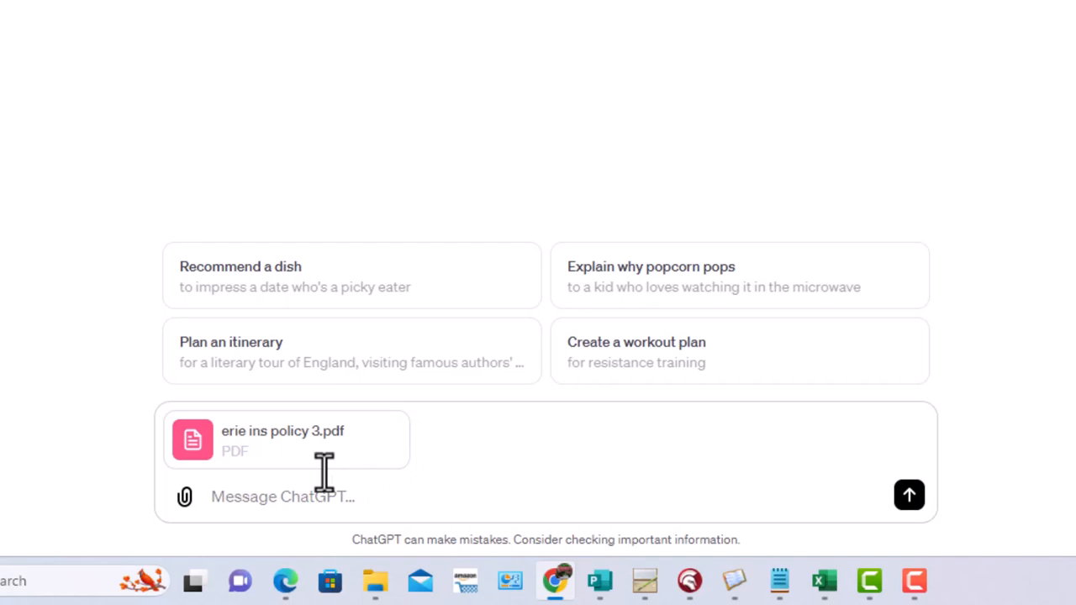
pyautogui.moveTo(349, 475)
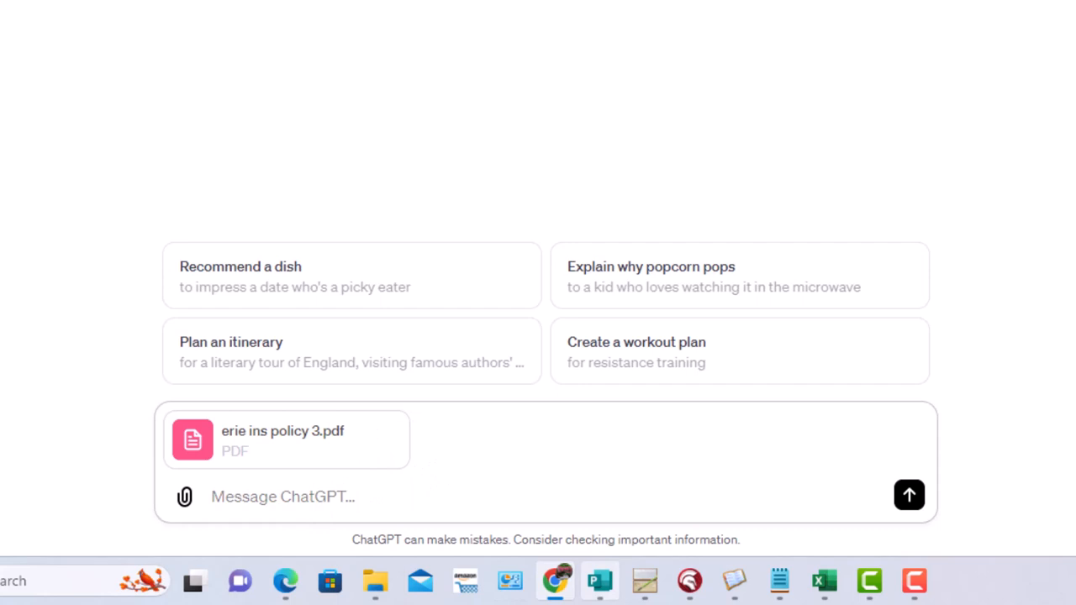
pyautogui.moveTo(598, 583)
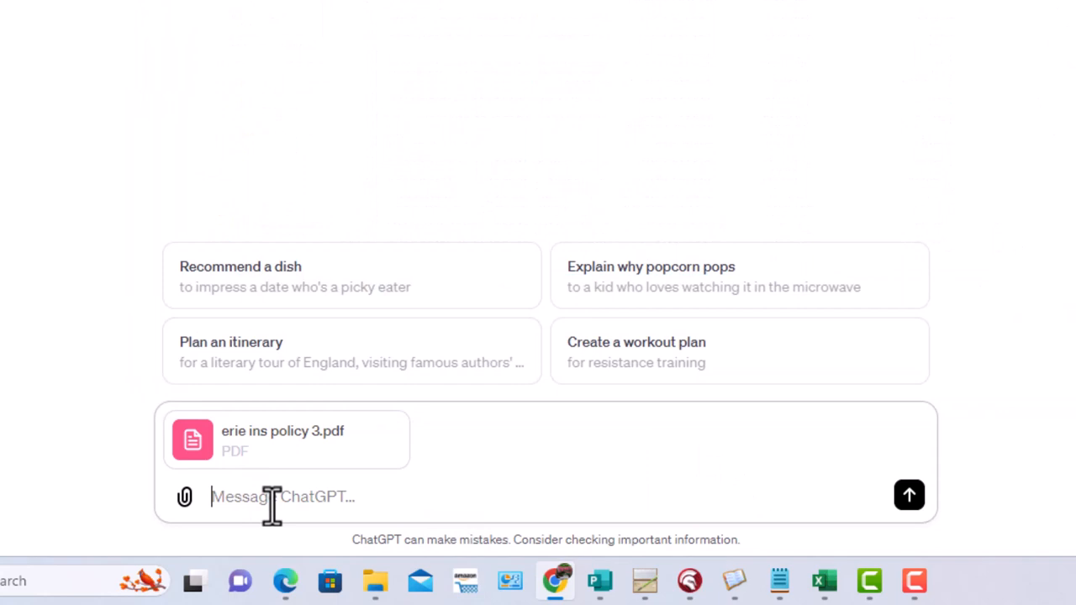
# Type that the attached policy applies and a raccoon caused thousands of dollars of damage to the garaged car.
pyautogui.write('Attached is my automobi')
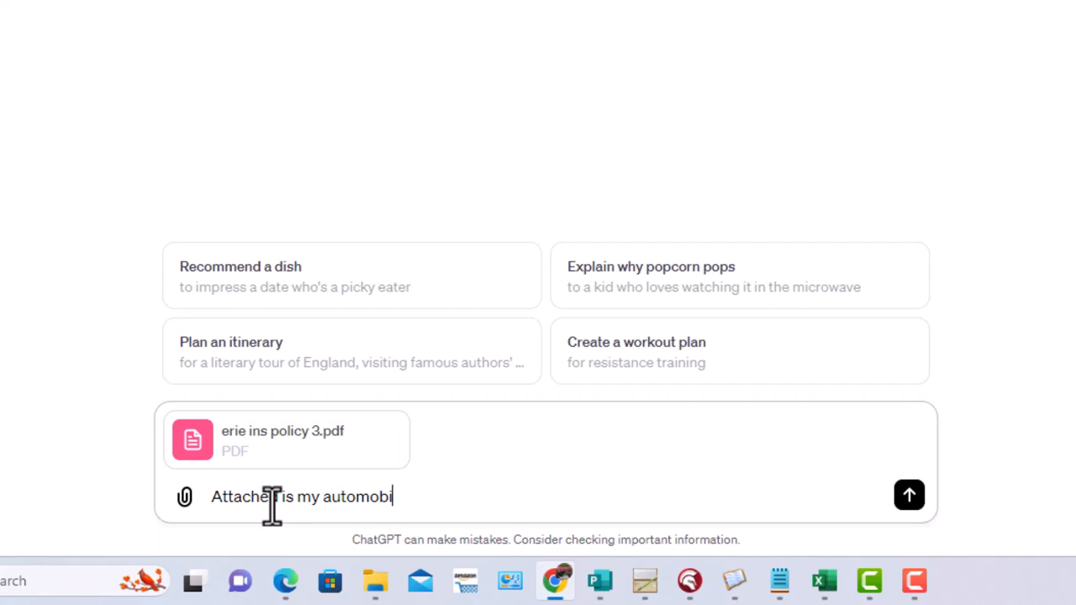
pyautogui.write('le insurance policy.')
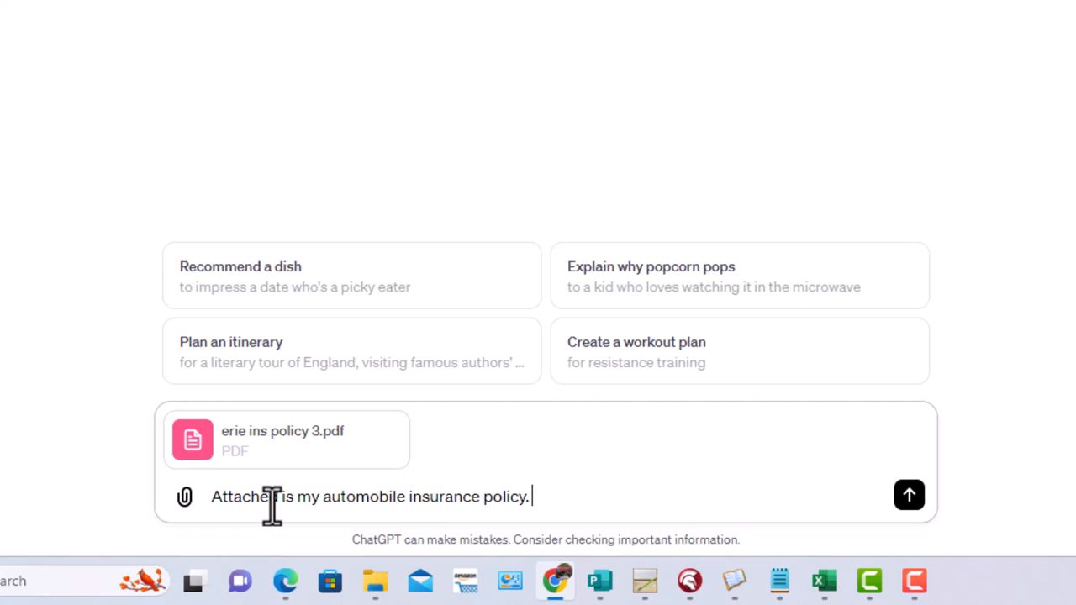
pyautogui.write('My car was parked in my garage')
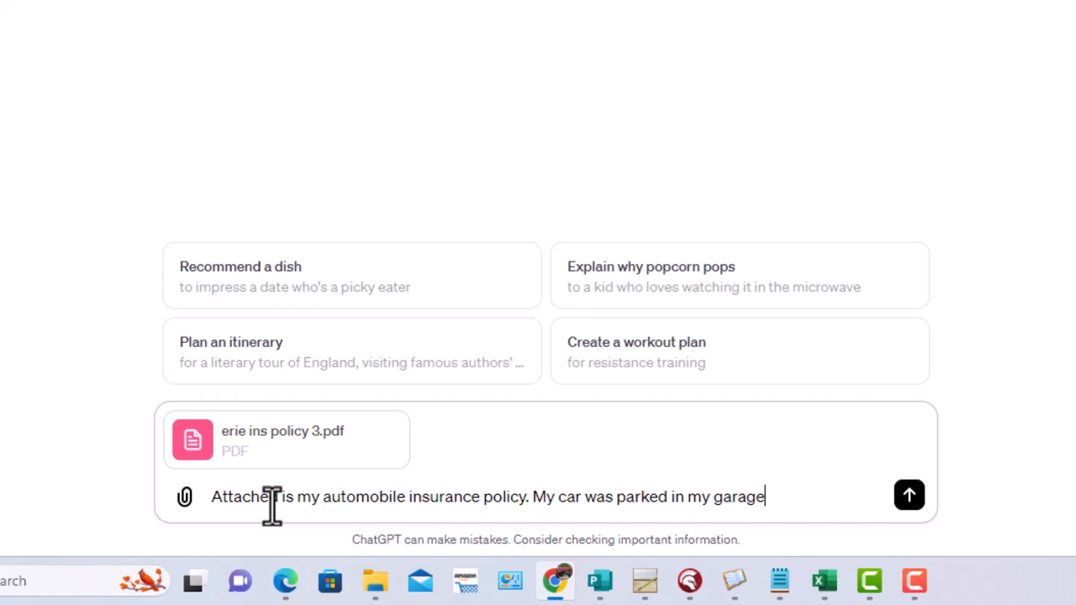
pyautogui.write(', and a raccoon')
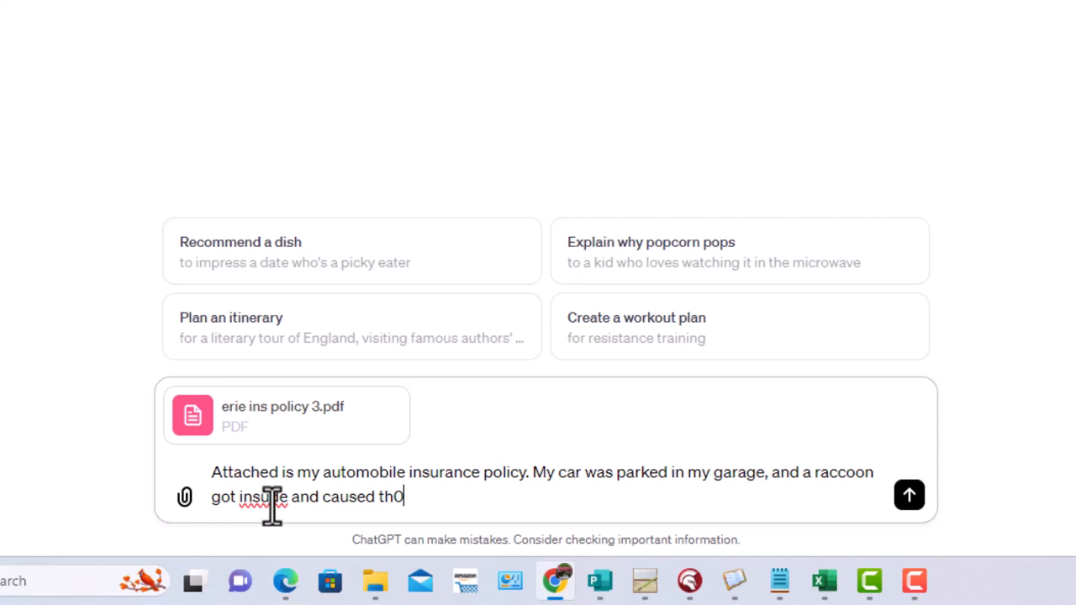
pyautogui.write('housands of d')
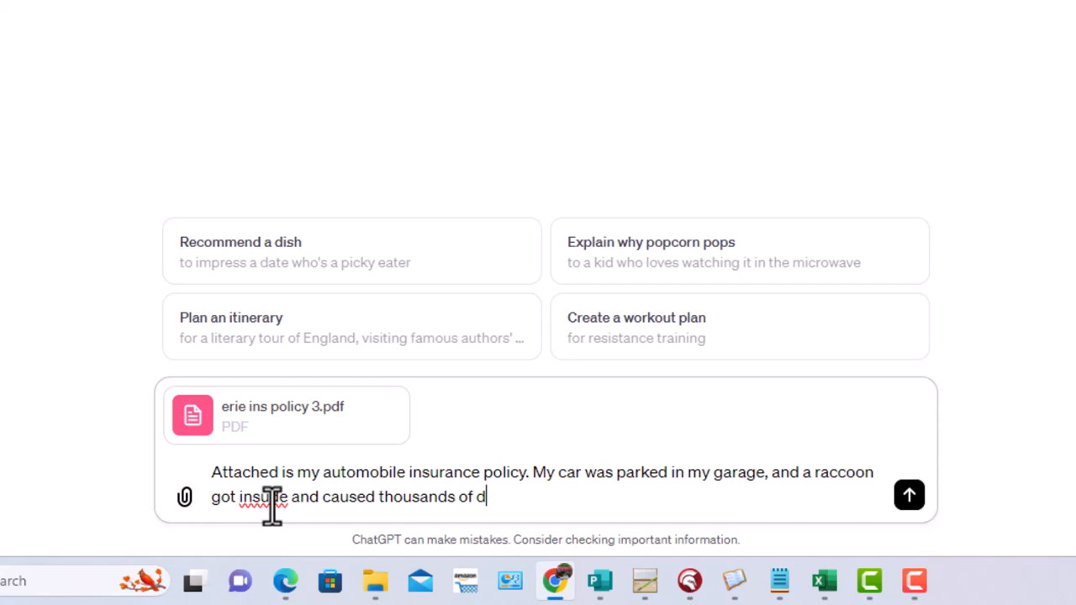
pyautogui.write('ollars of domamage to the interior. Is this covered under the')
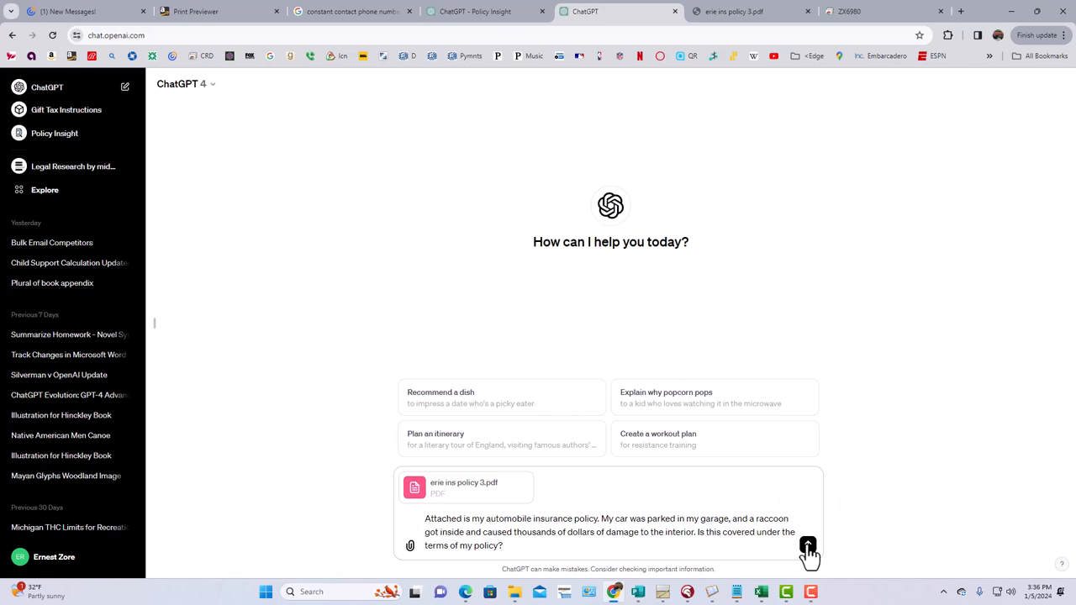
pyautogui.click(806, 546)
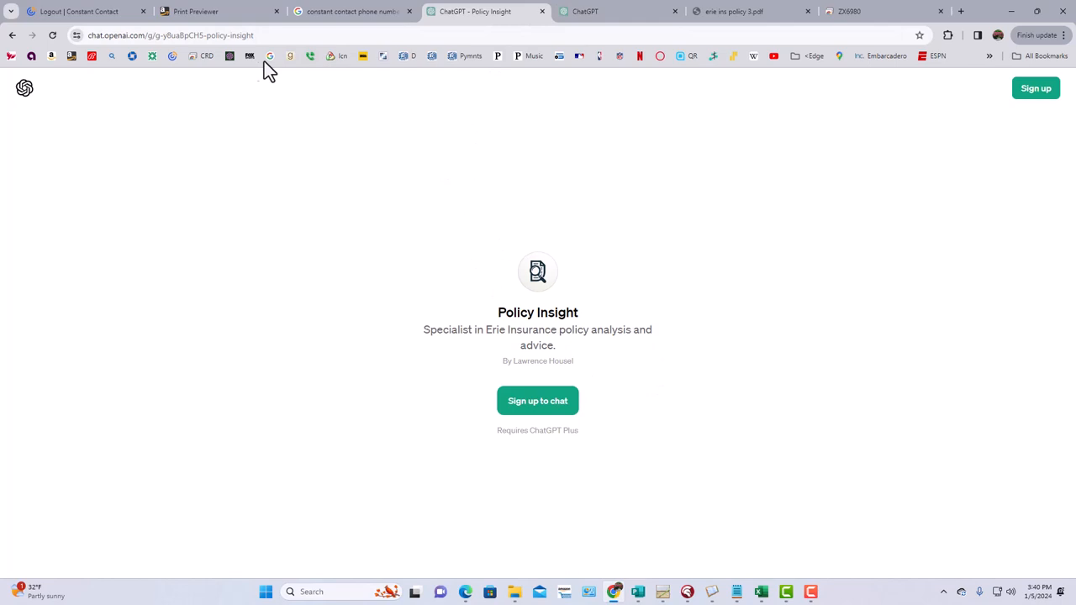
pyautogui.click(605, 13)
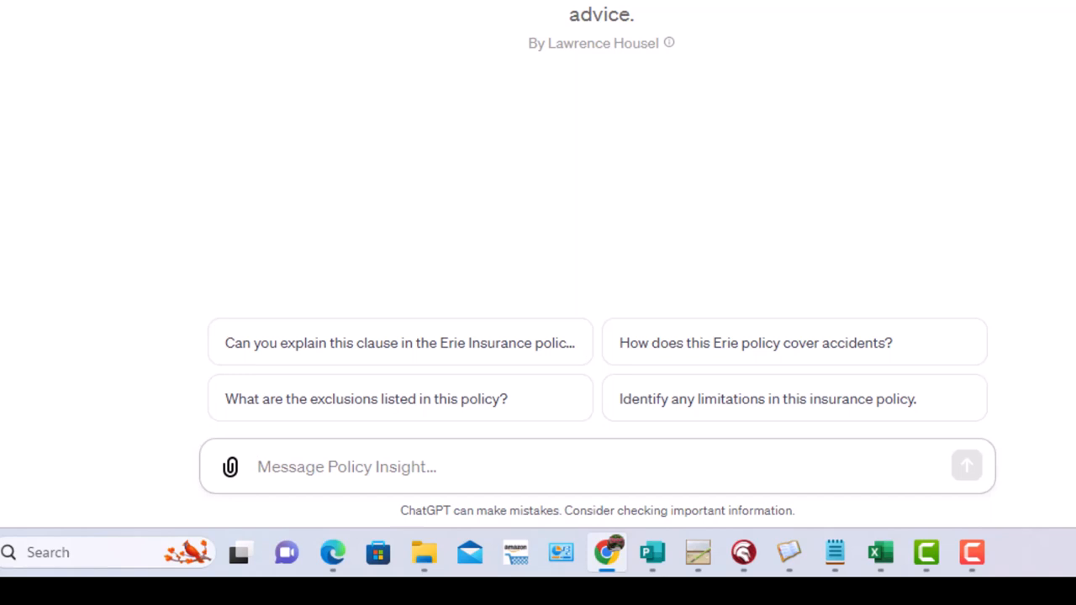
# Type 'What happens if one of my pets gets hurt in an automobile accident?'.
pyautogui.write('What')
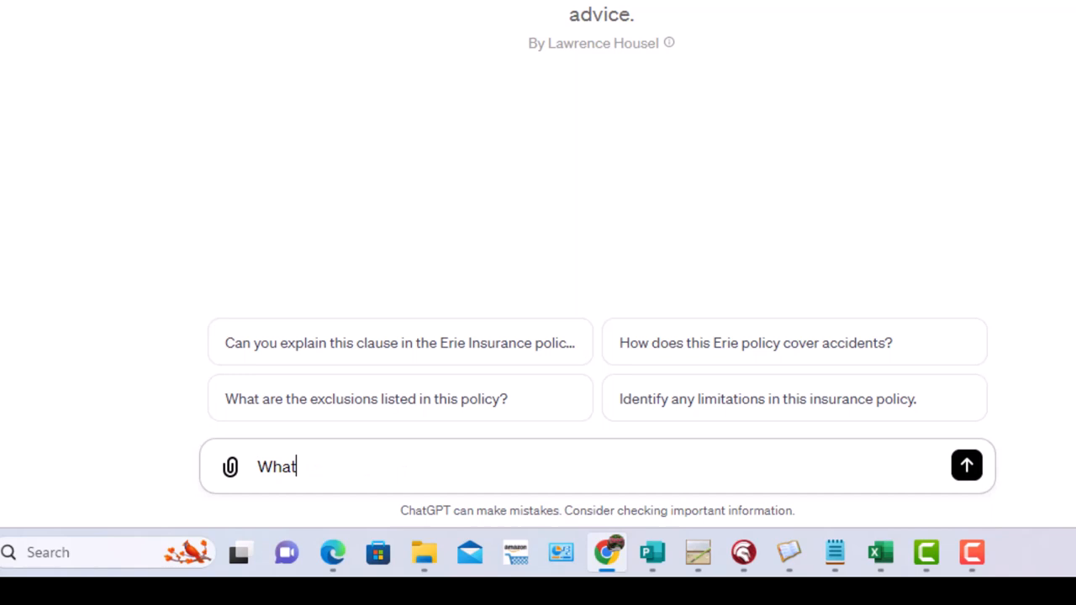
pyautogui.write('happens if one of')
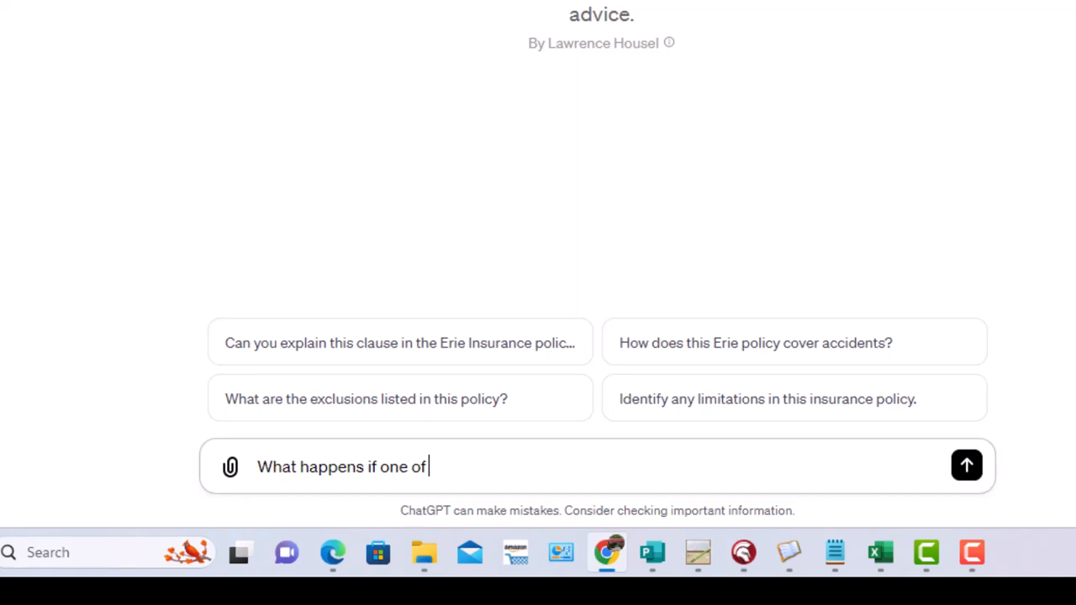
pyautogui.write('my pets gets hurt')
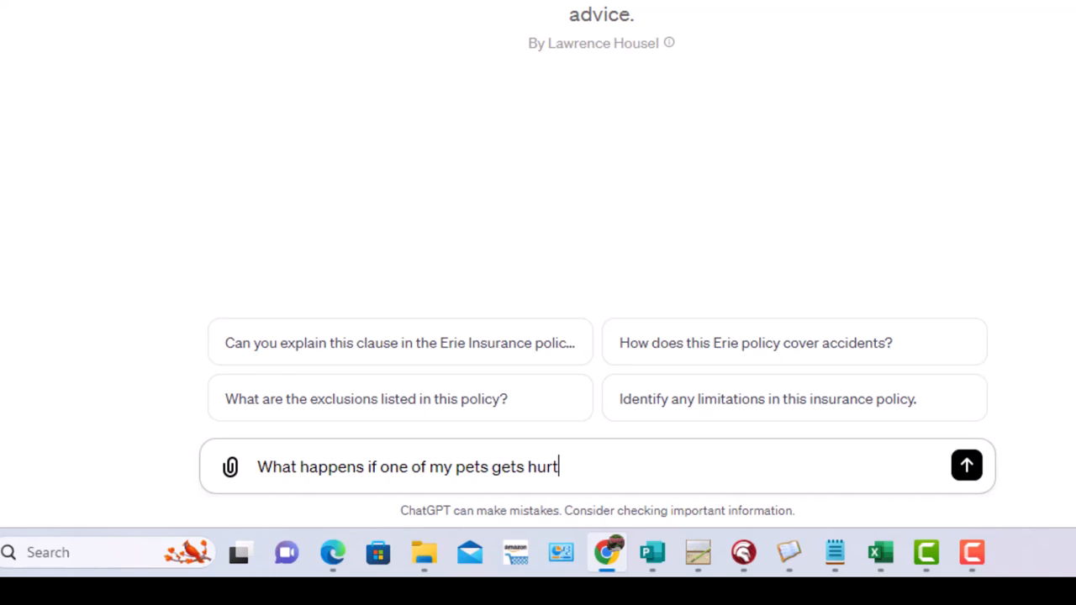
pyautogui.write('in an automobile a')
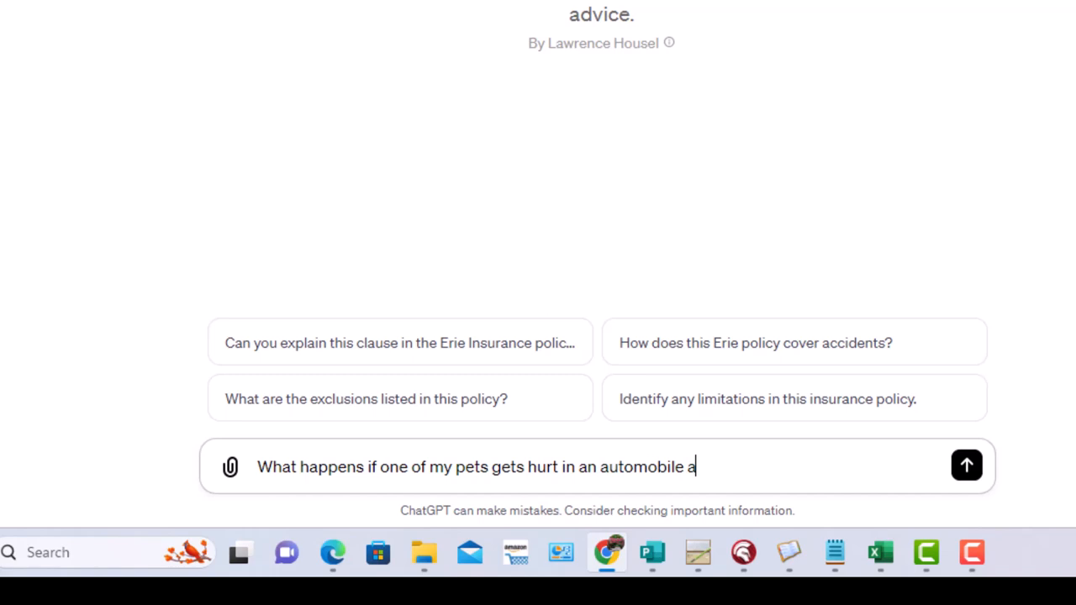
pyautogui.write('ccident?')
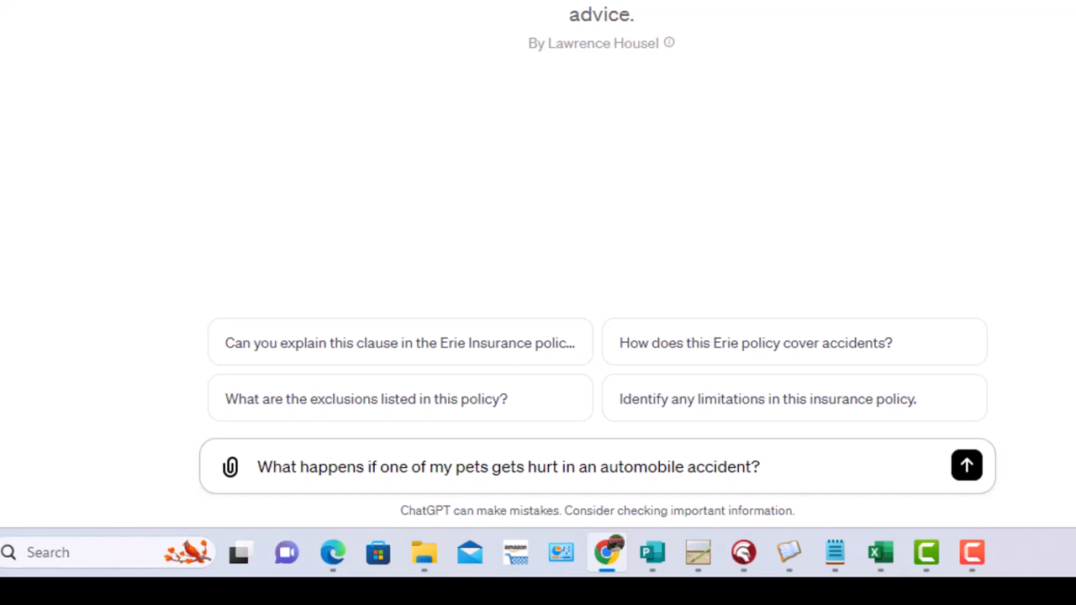
pyautogui.moveTo(965, 467)
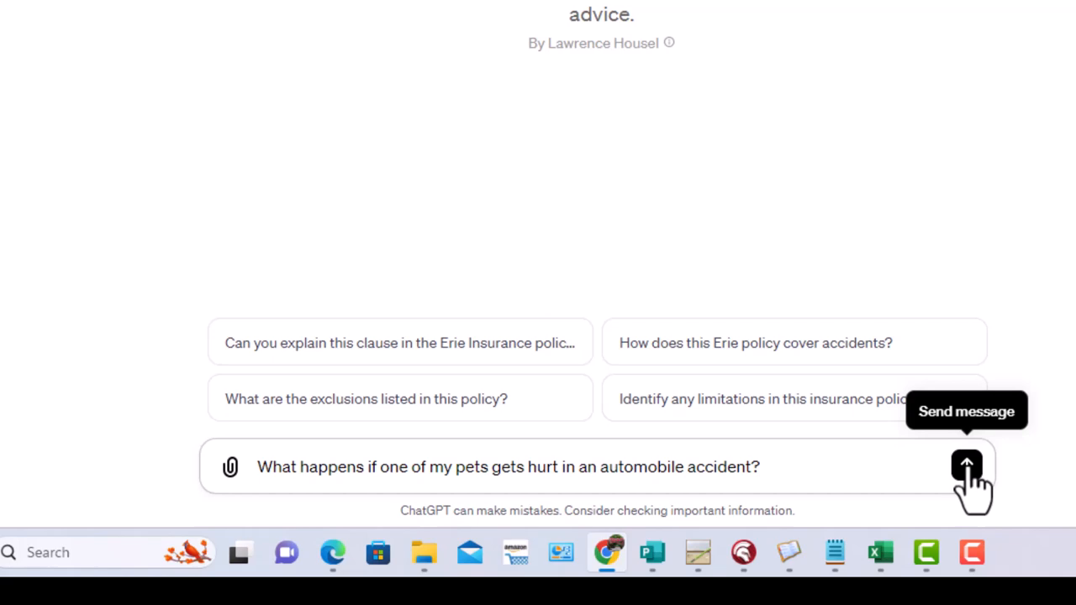
# Send the pet question and scroll through the Pet Protection answer with its $500 limit.
pyautogui.click(967, 463)
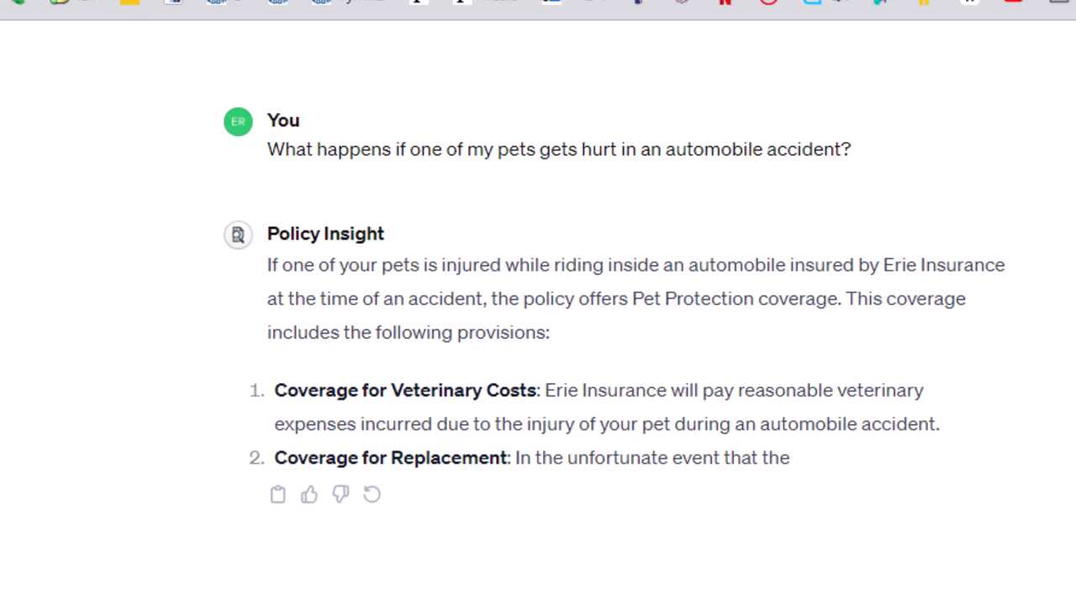
pyautogui.scroll(-3)
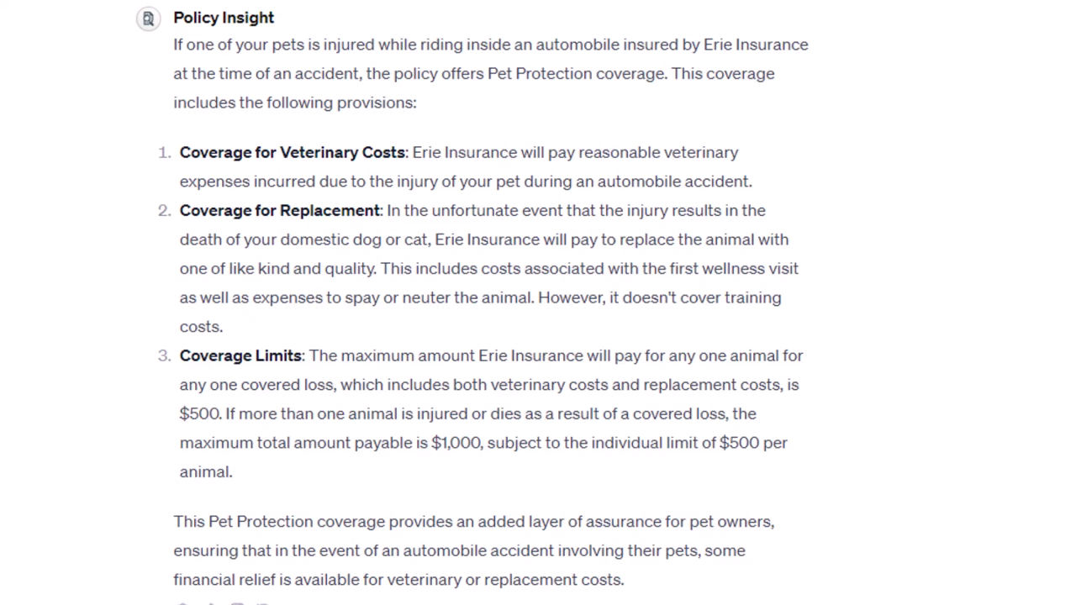
pyautogui.moveTo(722, 534)
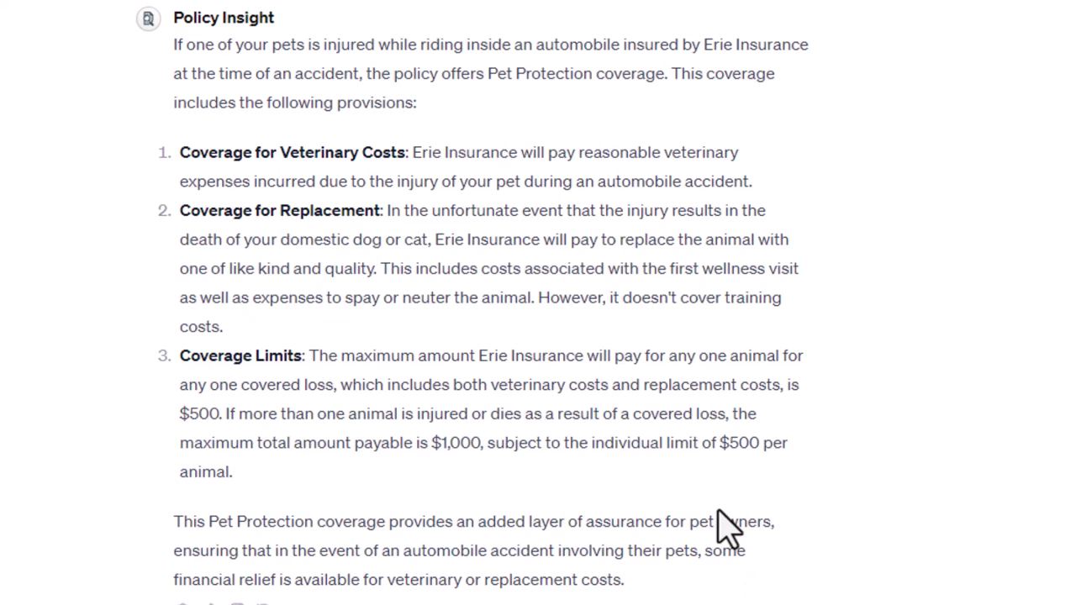
pyautogui.moveTo(446, 223)
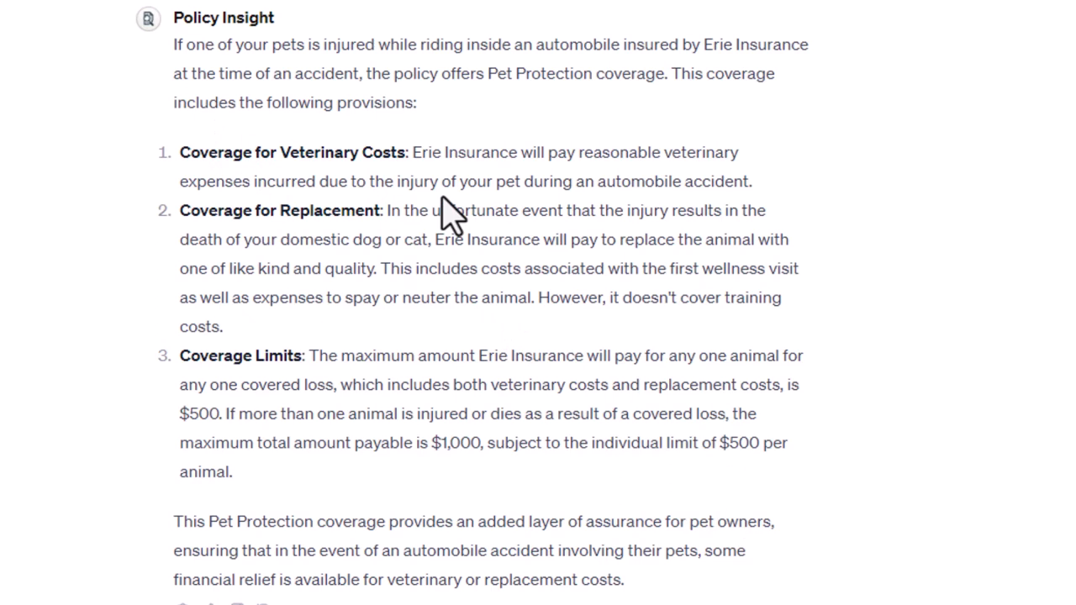